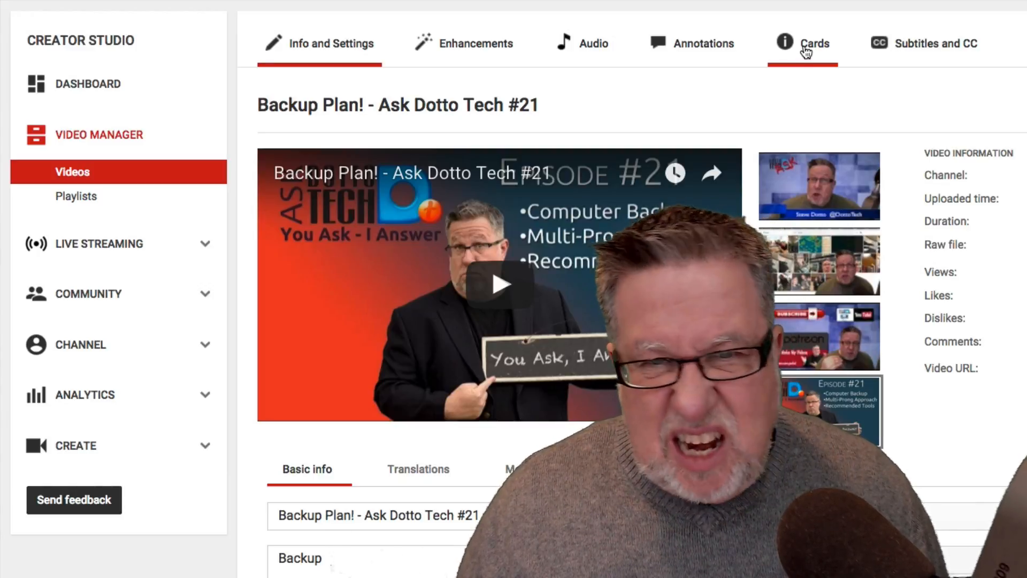
- Show the Backup Plan video's Cards section with the preview paused, listing three of five cards
left_click(813, 44)
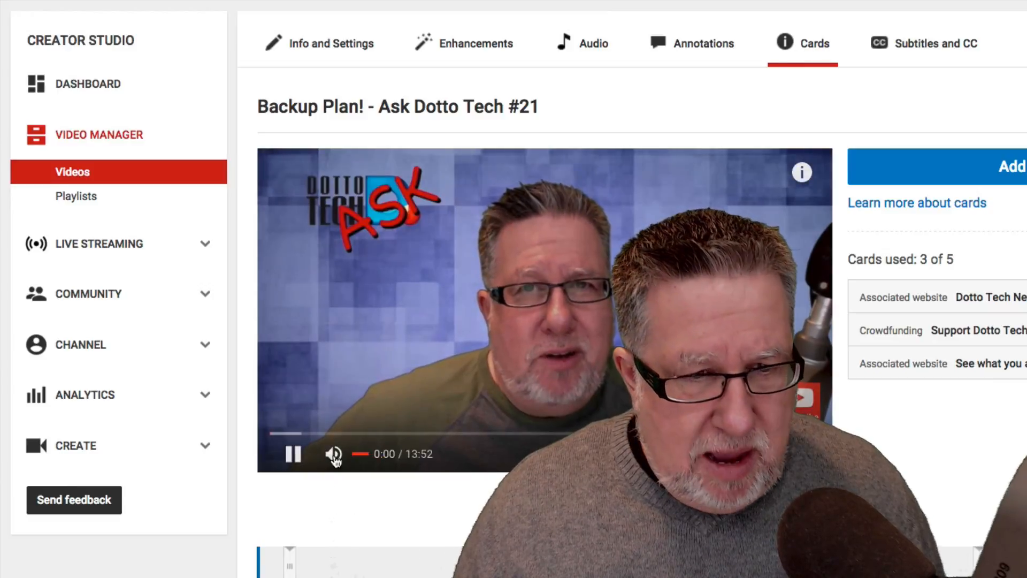
left_click(292, 454)
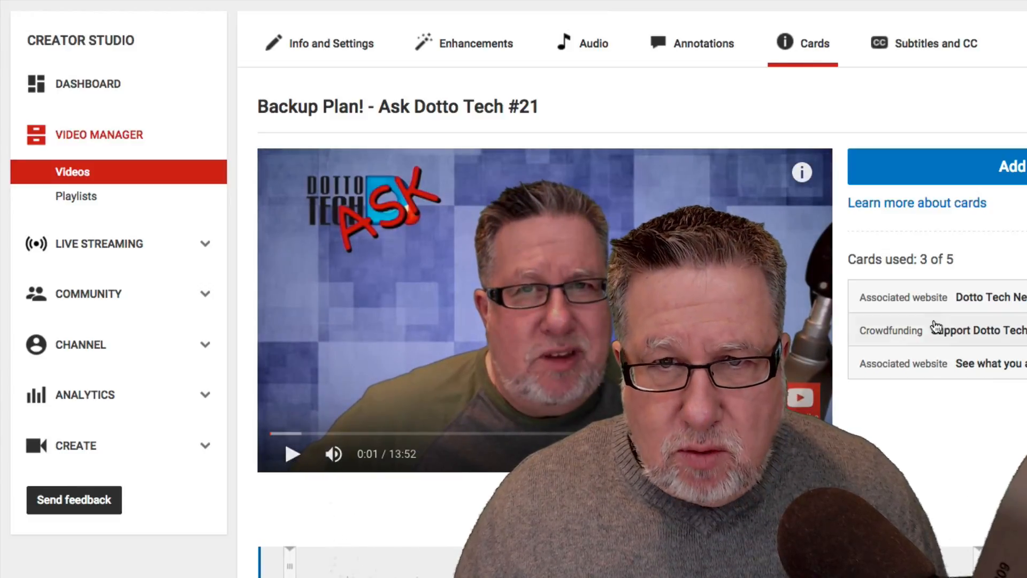
scroll("down", 3)
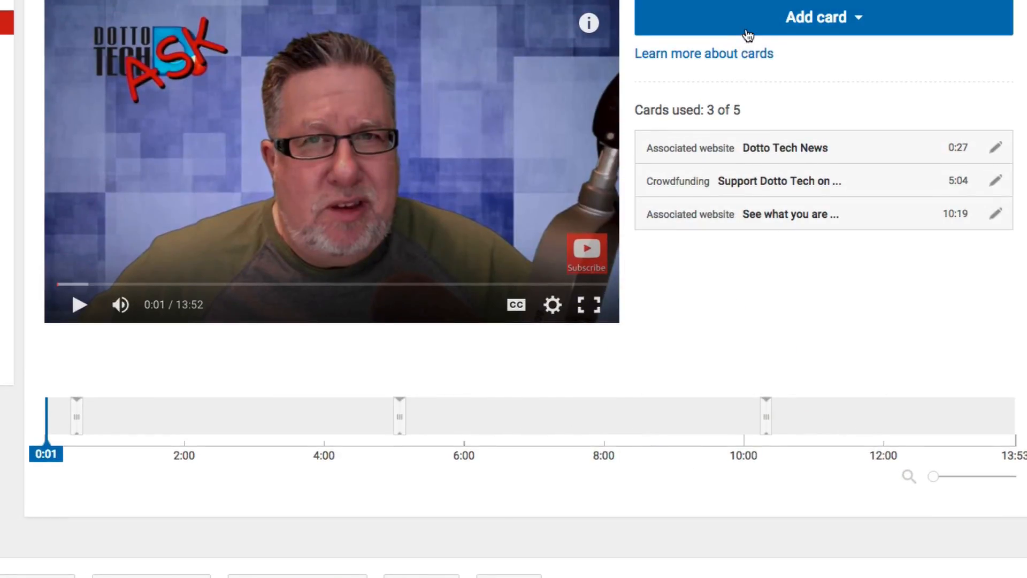
- Add a card and choose the Poll card type to open a blank poll form
left_click(819, 16)
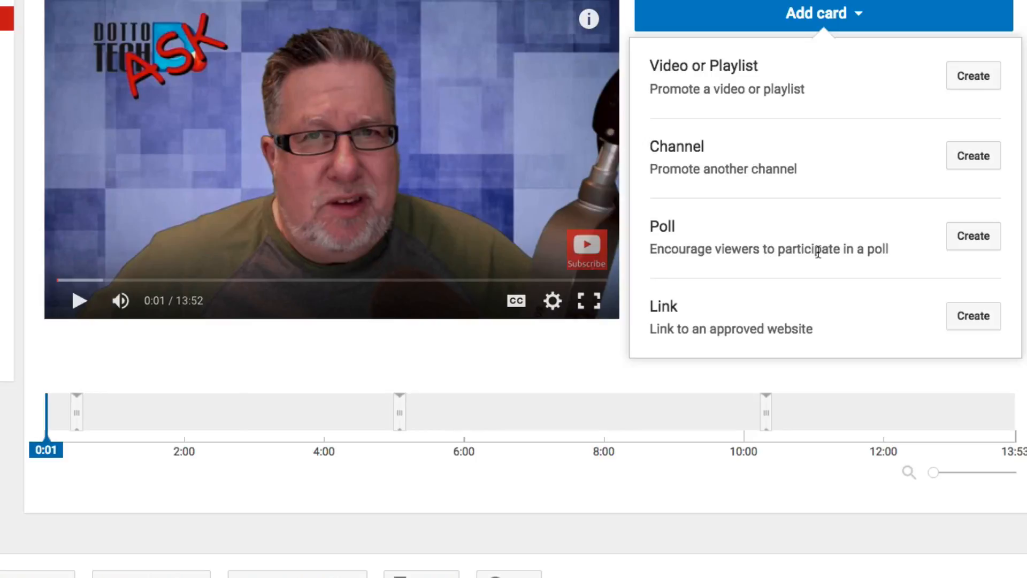
mouse_move(945, 269)
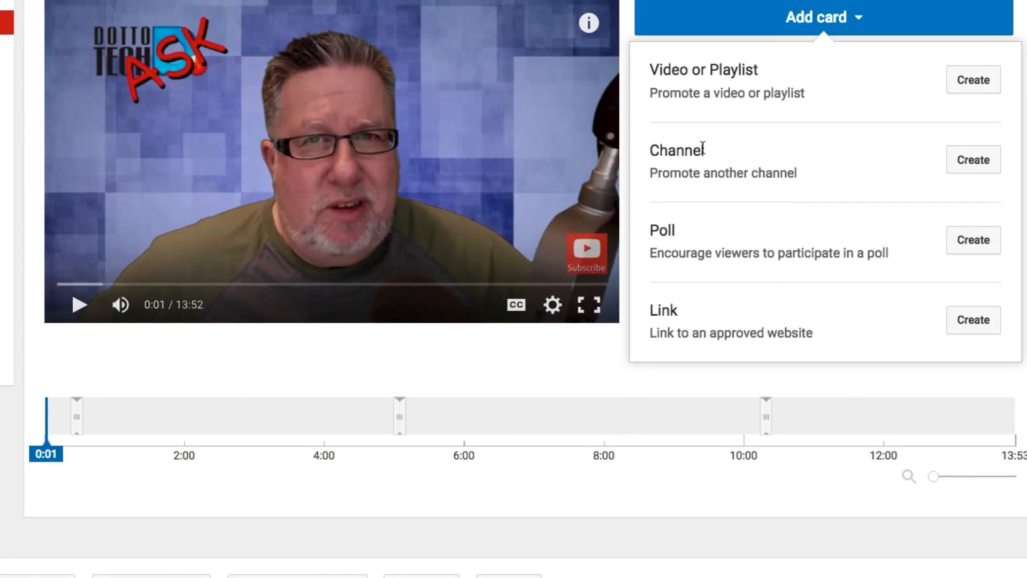
mouse_move(976, 246)
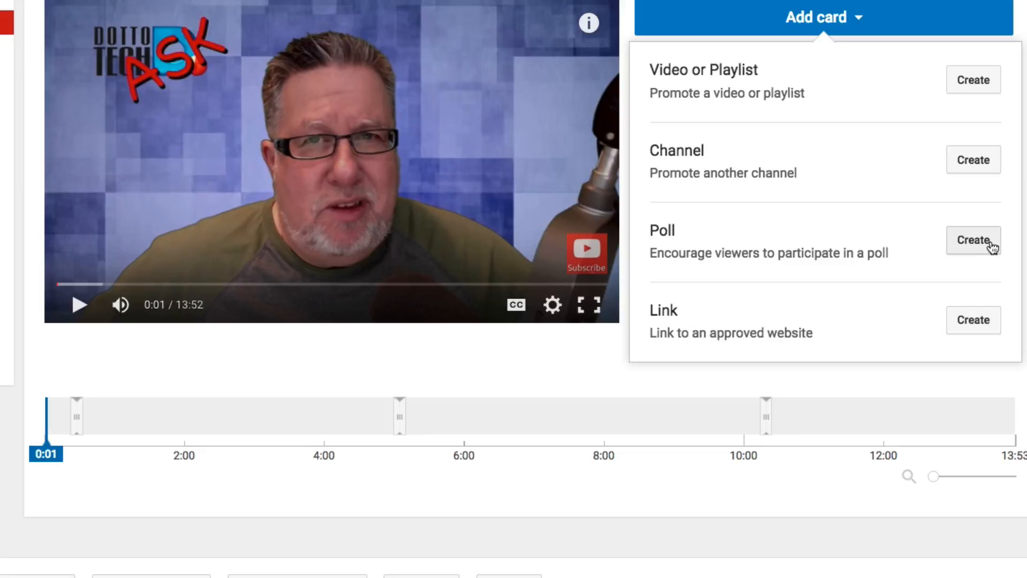
left_click(975, 241)
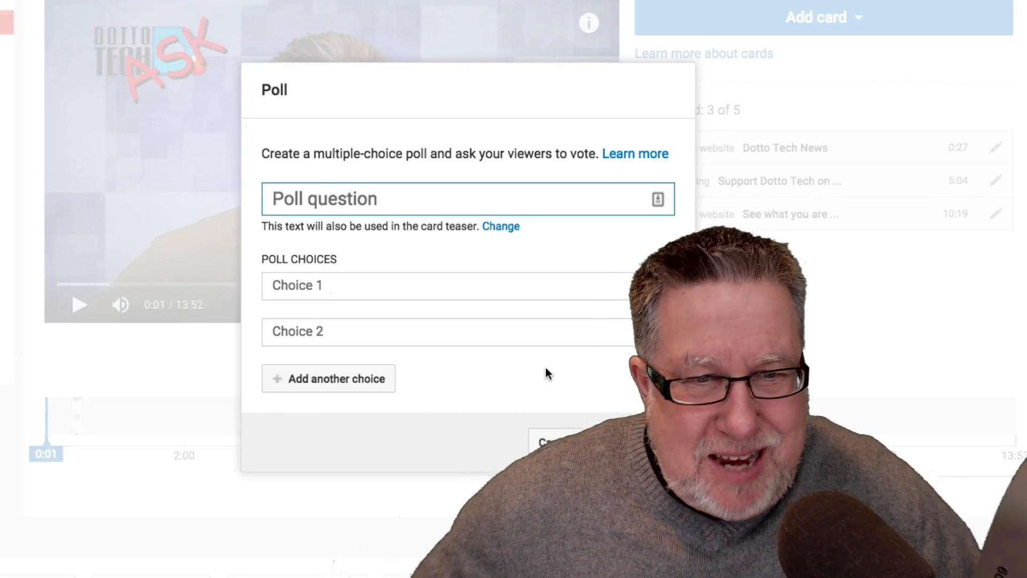
- Enter the question 'Do you like Polls' with choices 'Yes' and 'No' for the poll card
left_click(396, 201)
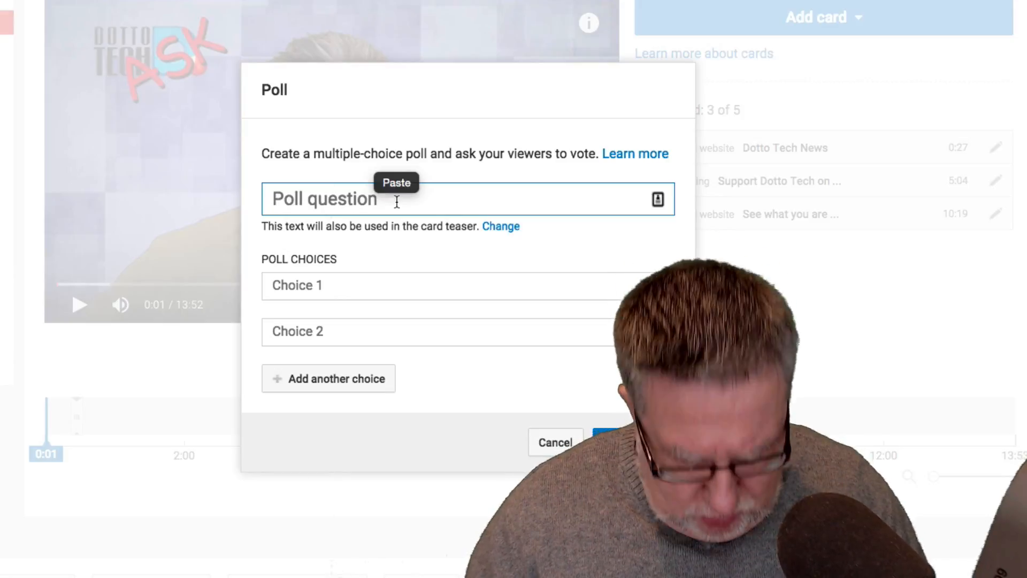
type("Do you l")
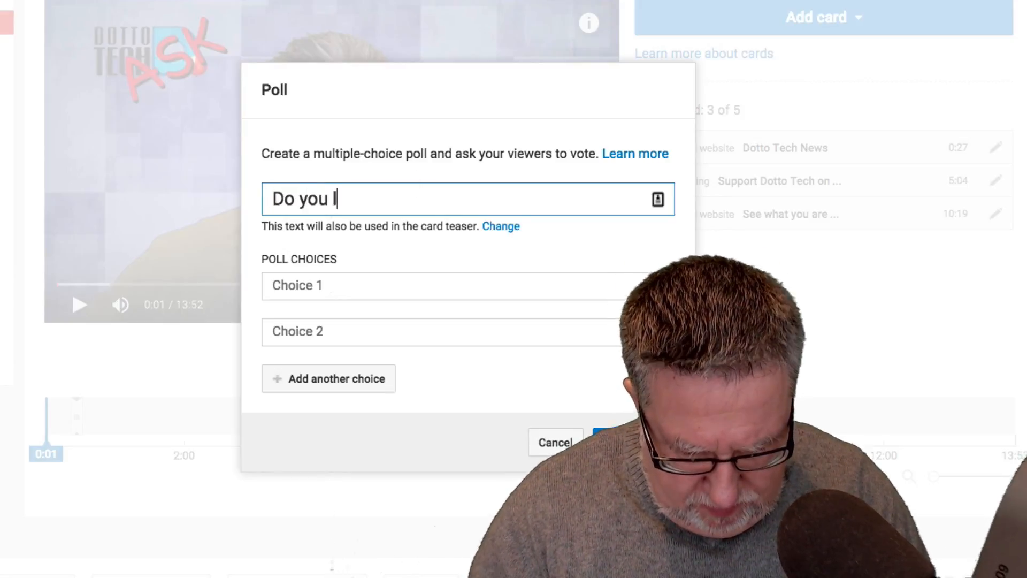
type("ke Polls")
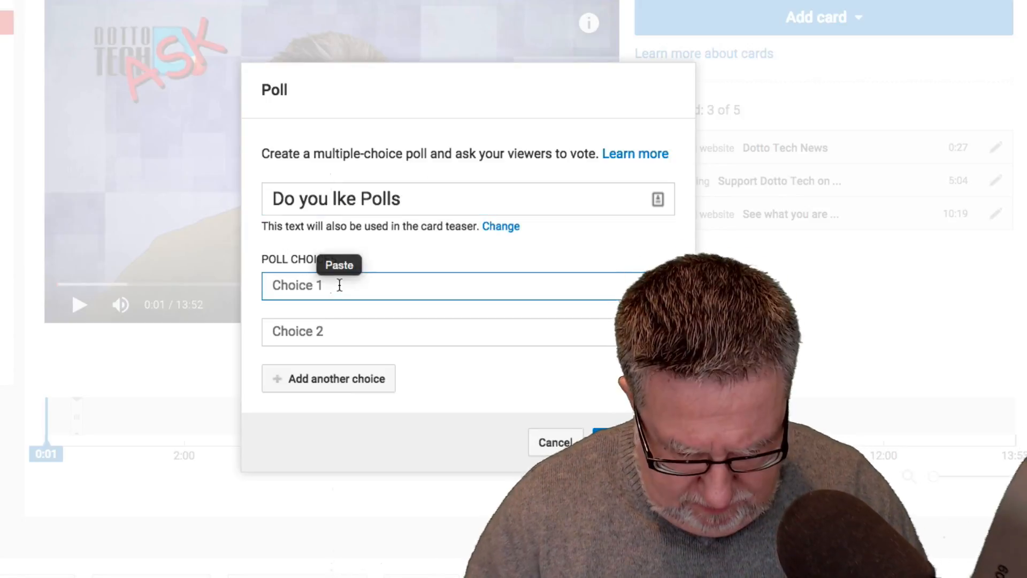
type("Yes")
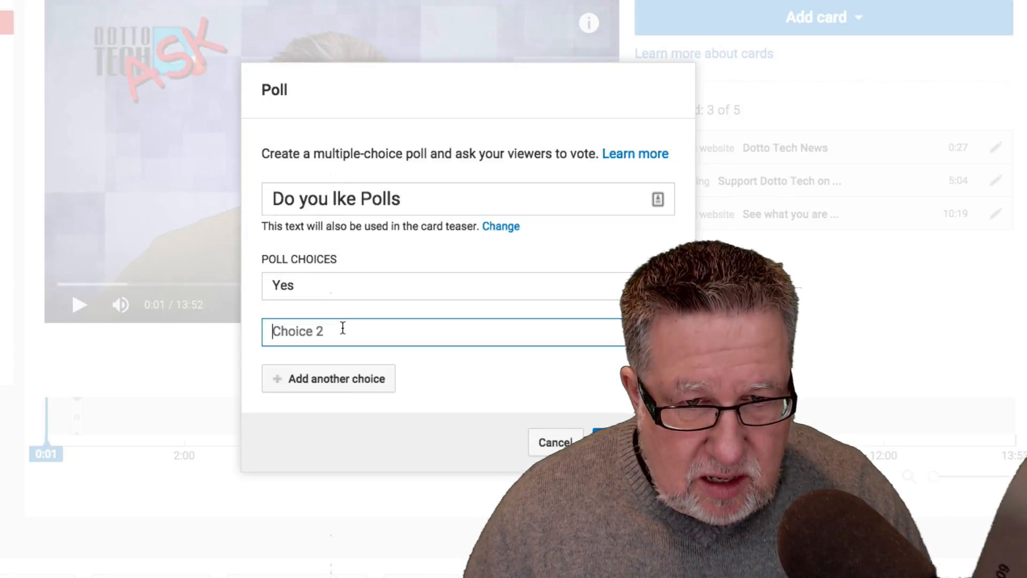
type("No")
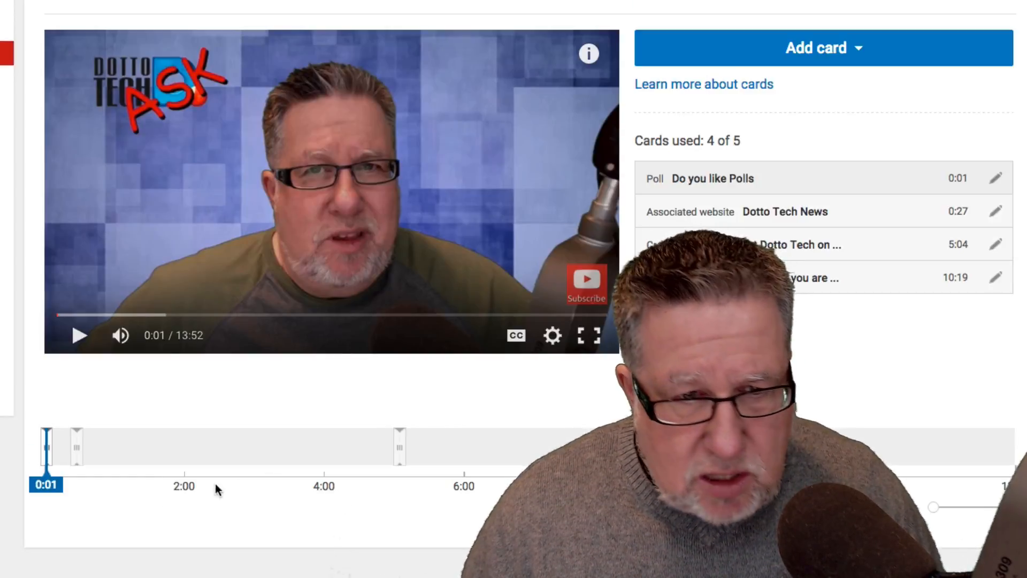
mouse_move(76, 448)
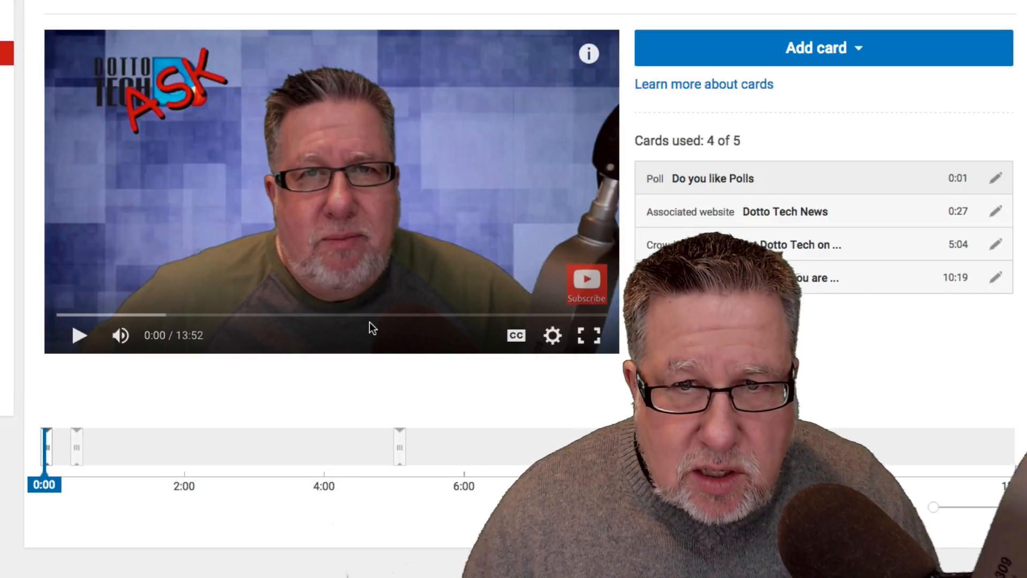
mouse_move(588, 54)
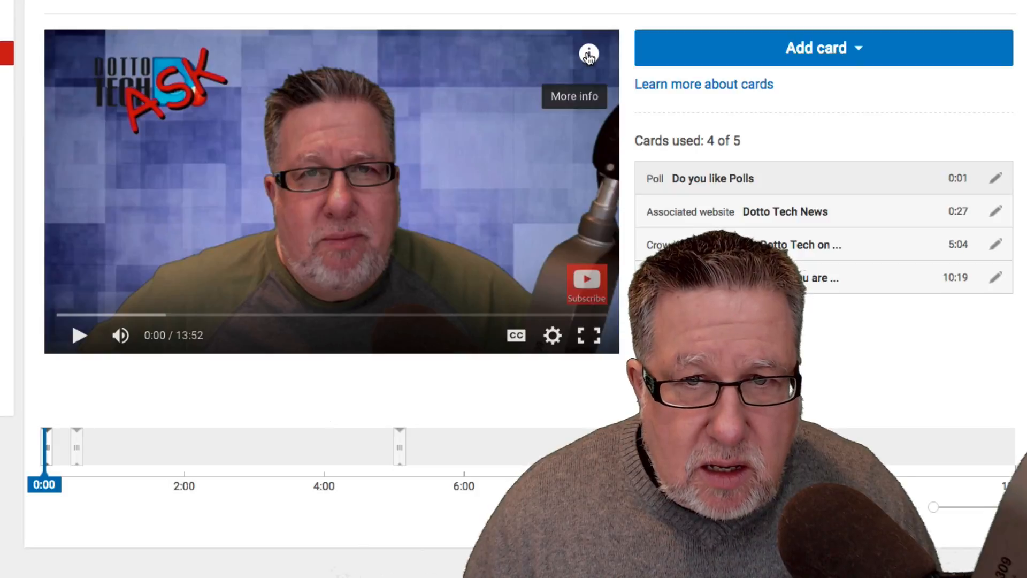
- Open the preview's cards panel and vote Yes on the 'Do you like Polls' poll
left_click(589, 54)
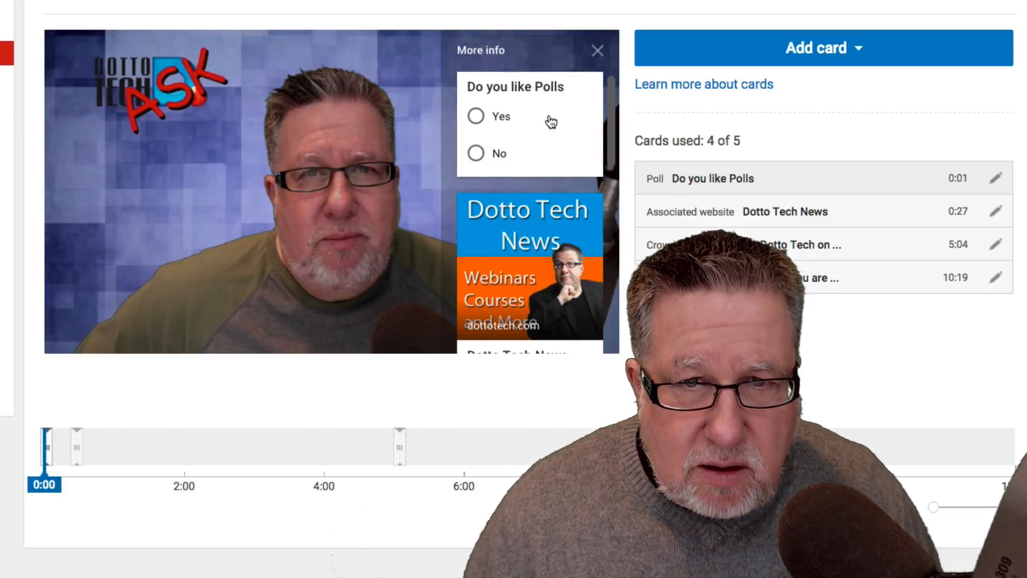
left_click(476, 116)
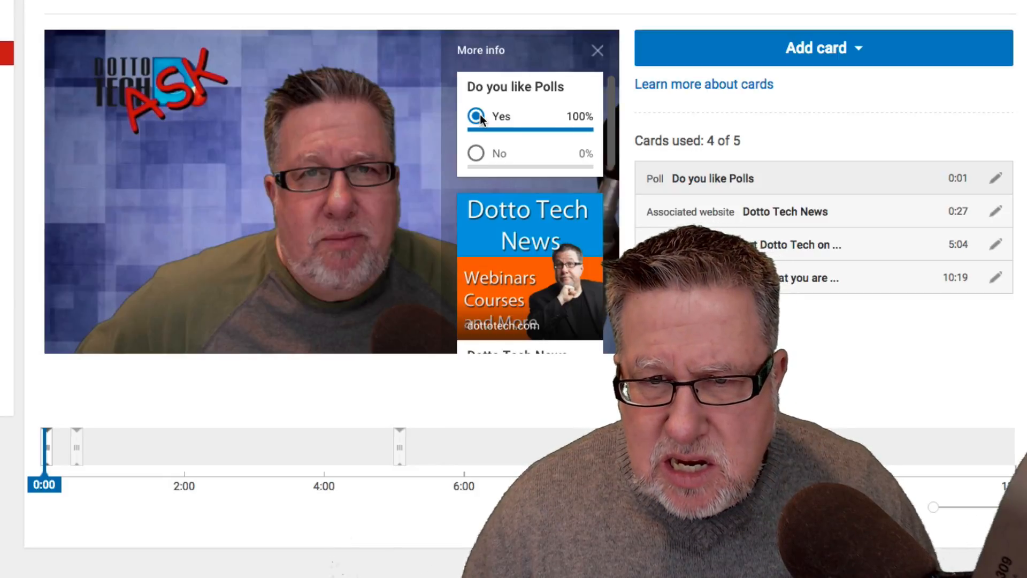
left_click(475, 117)
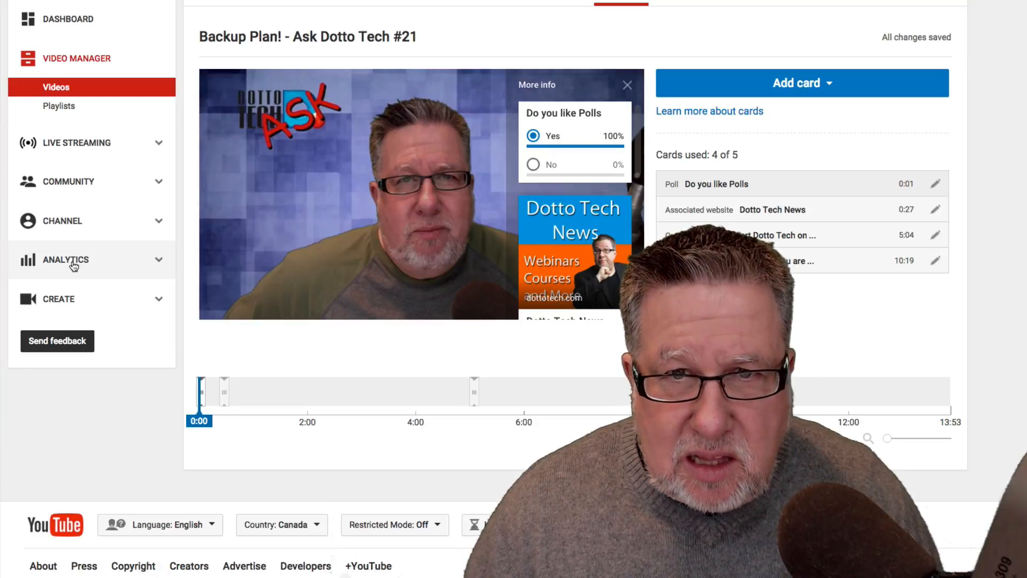
- Open channel Analytics and scroll down to the Engagement reports list
left_click(66, 259)
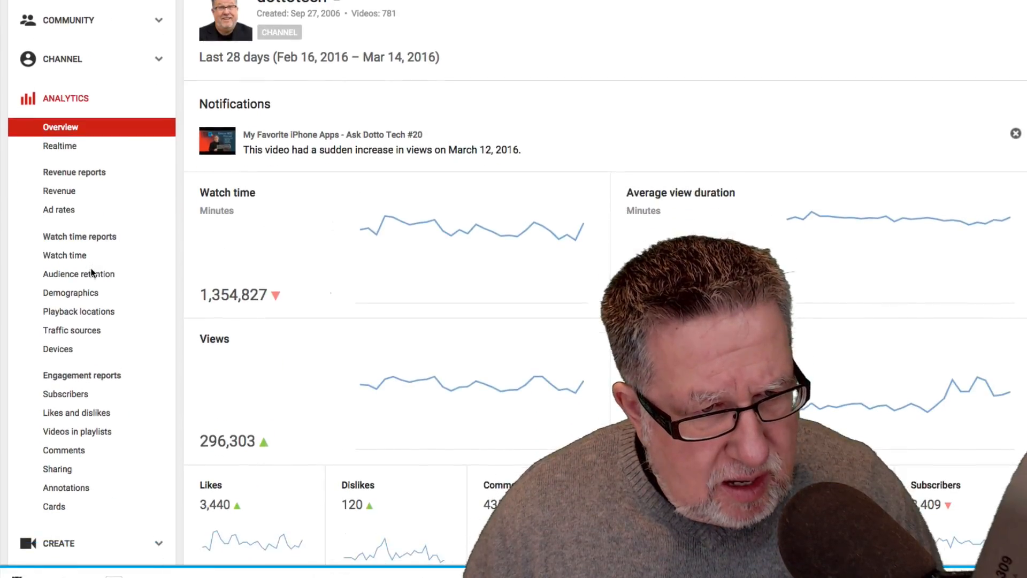
scroll("down", 3)
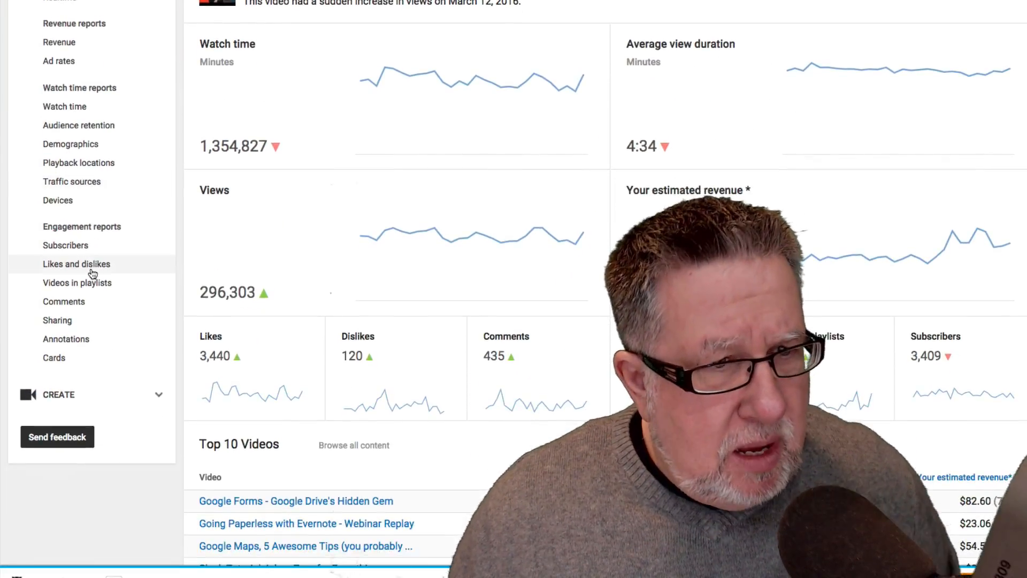
scroll("down", 3)
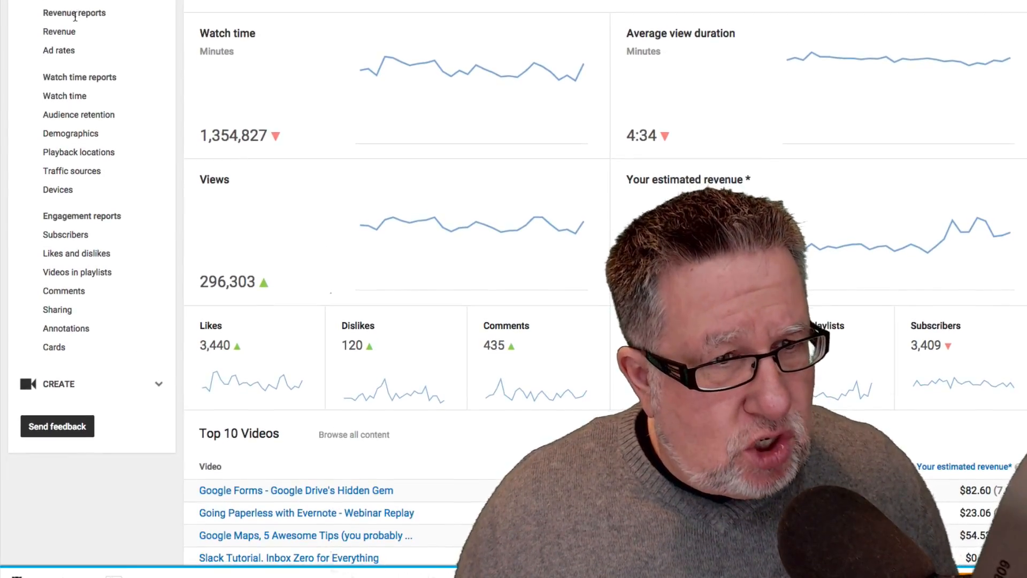
mouse_move(83, 203)
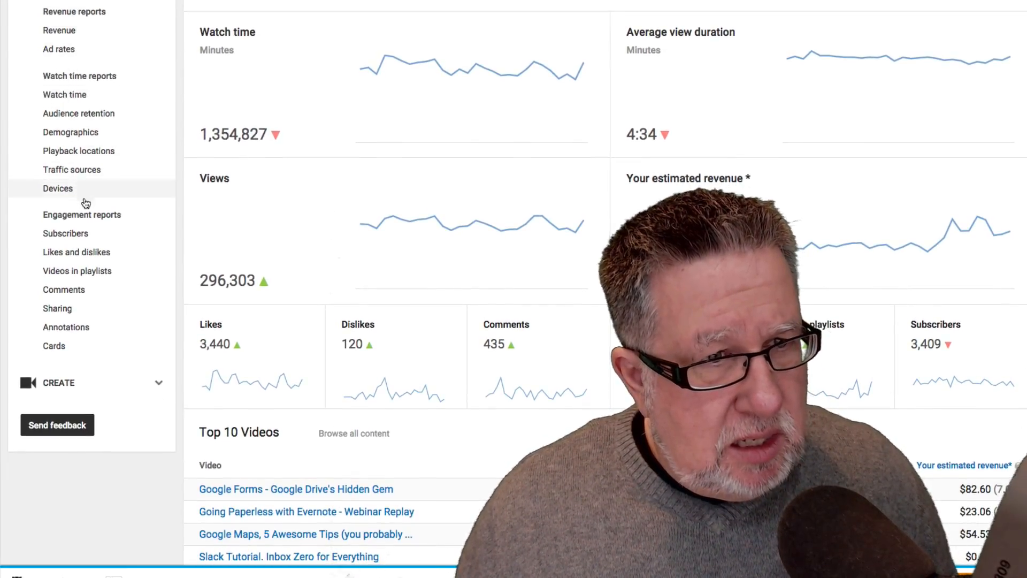
mouse_move(101, 354)
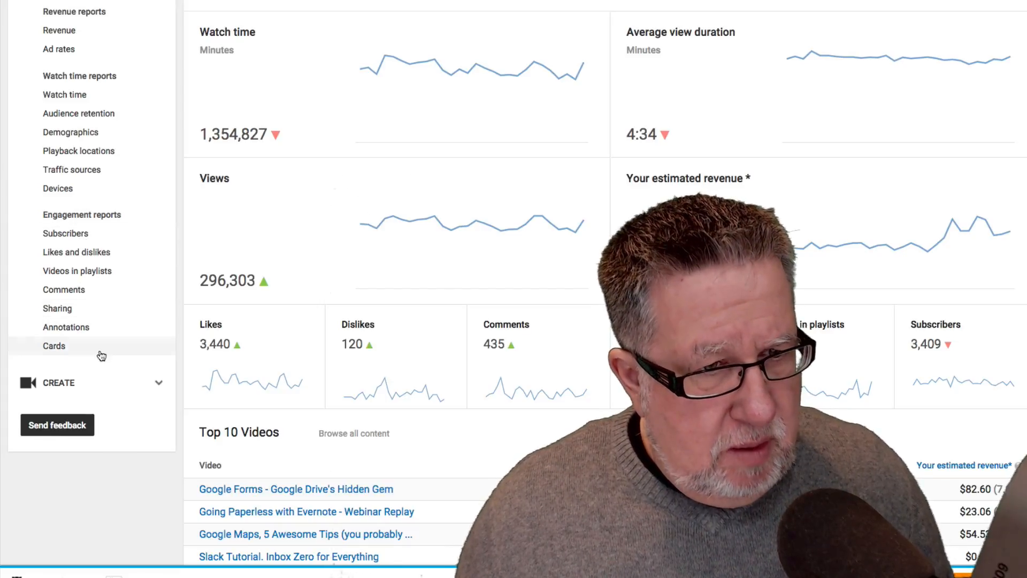
- Open the Cards report and break down card clicks by card type
left_click(54, 346)
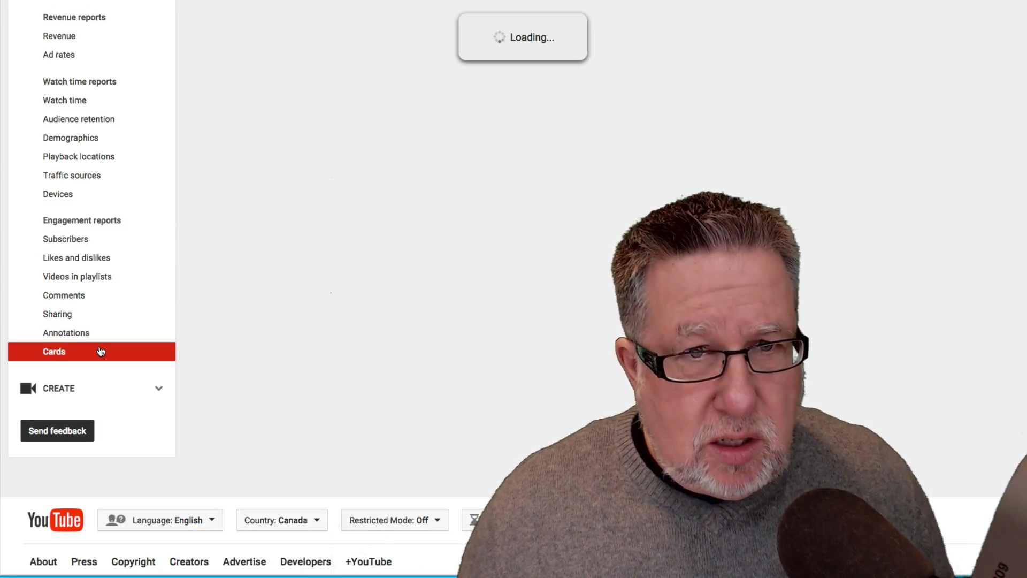
left_click(54, 352)
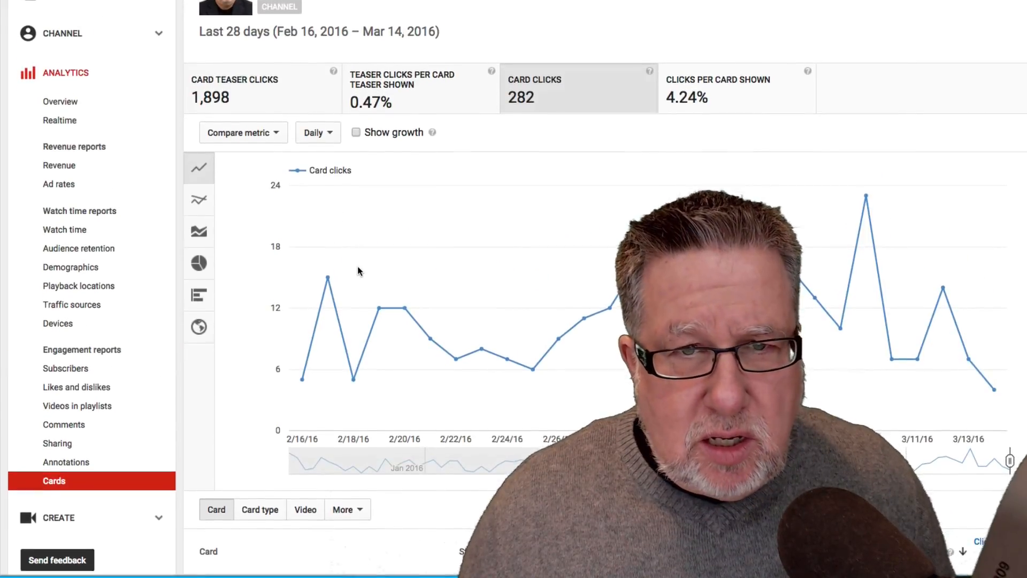
scroll("down", 3)
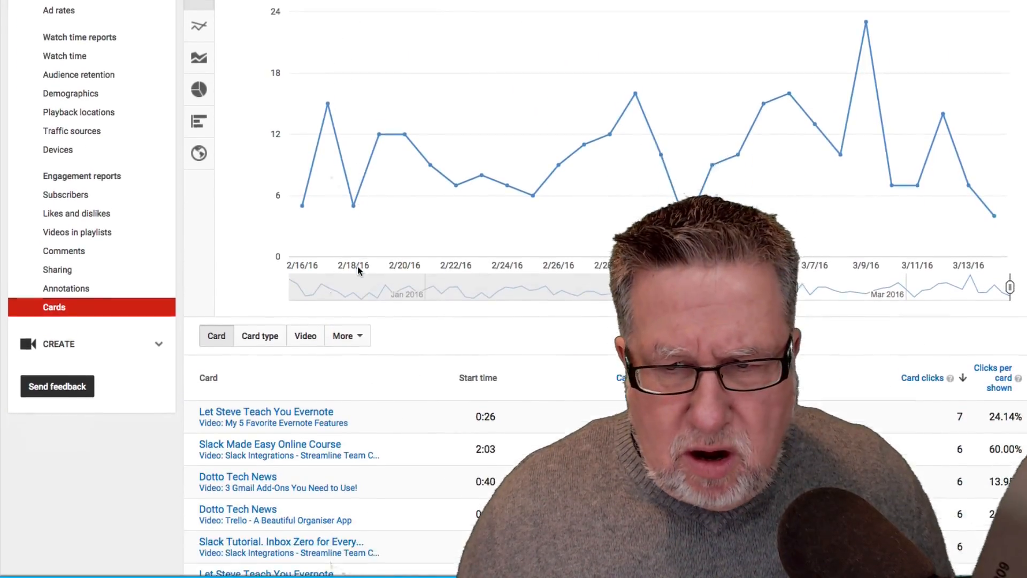
scroll("down", 3)
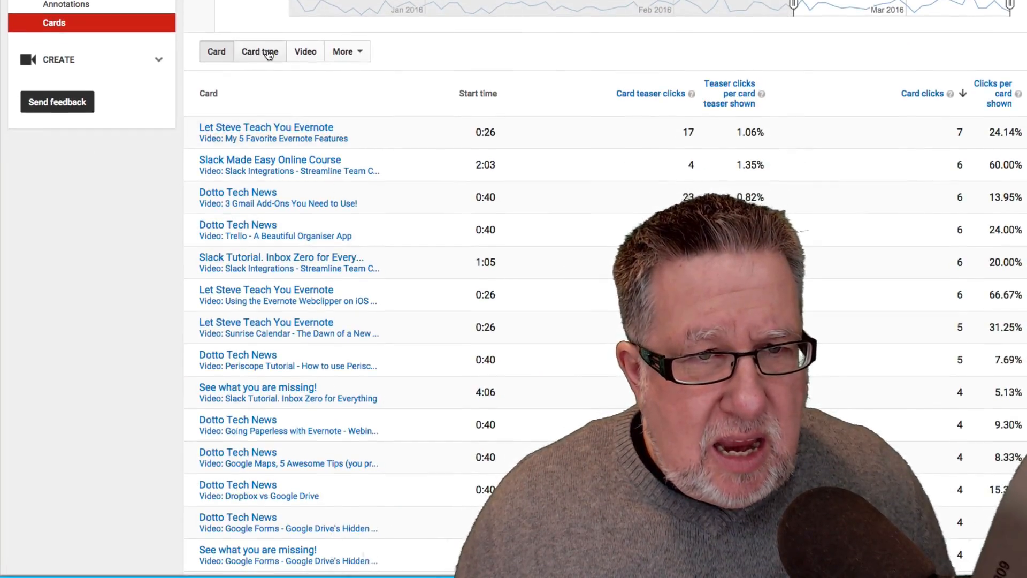
left_click(260, 51)
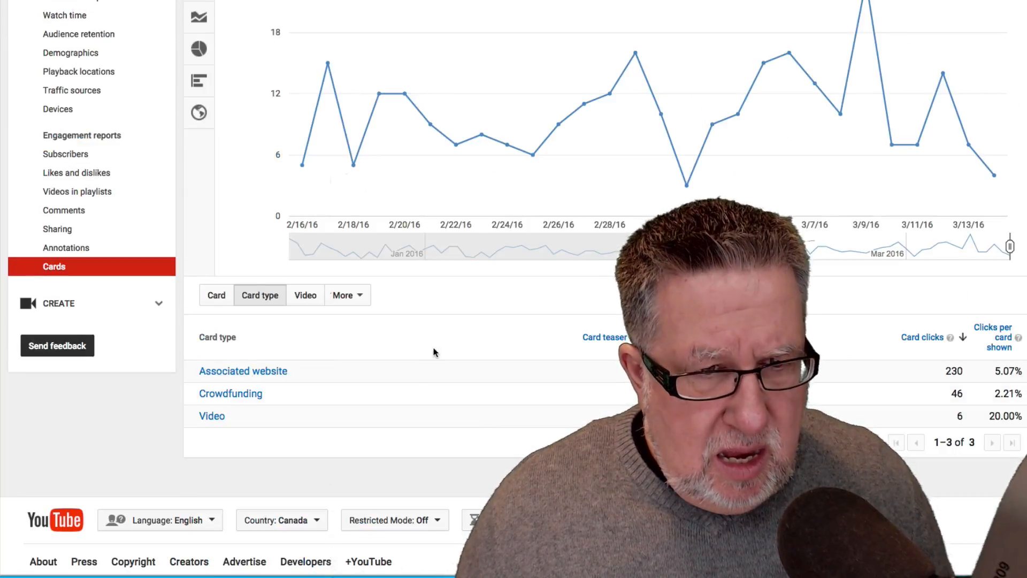